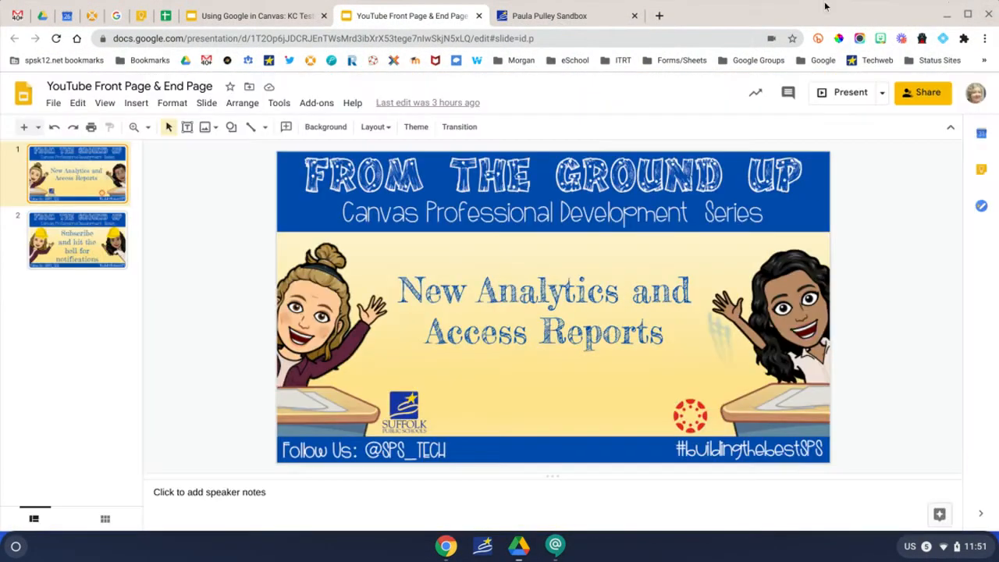
Step: Switch from the Google Slides title slide to the Canvas sandbox course home page
{"action": "left_click", "coordinate": [548, 16]}
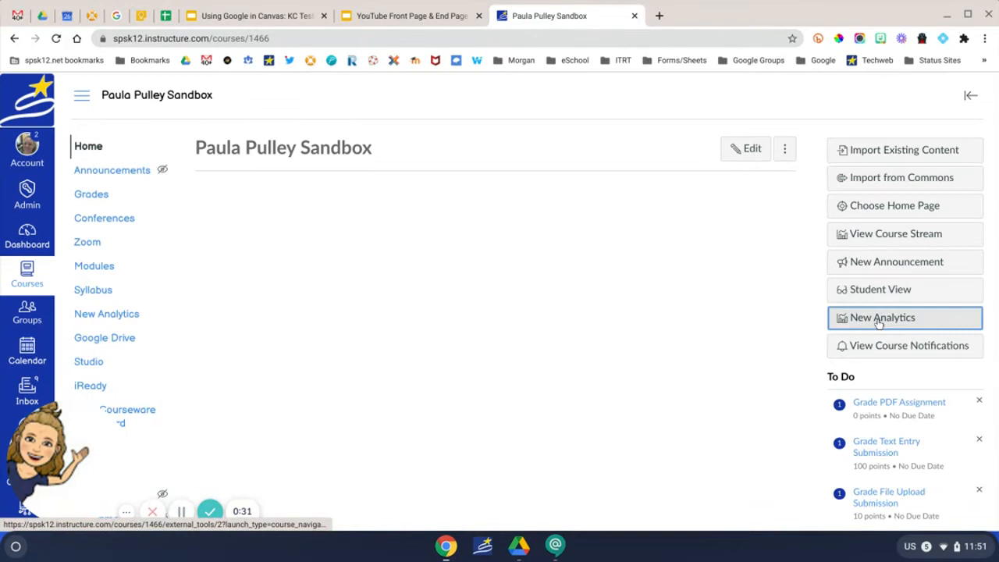
Step: Show Test Student's assignment grades against the course average in New Analytics
{"action": "left_click", "coordinate": [882, 317]}
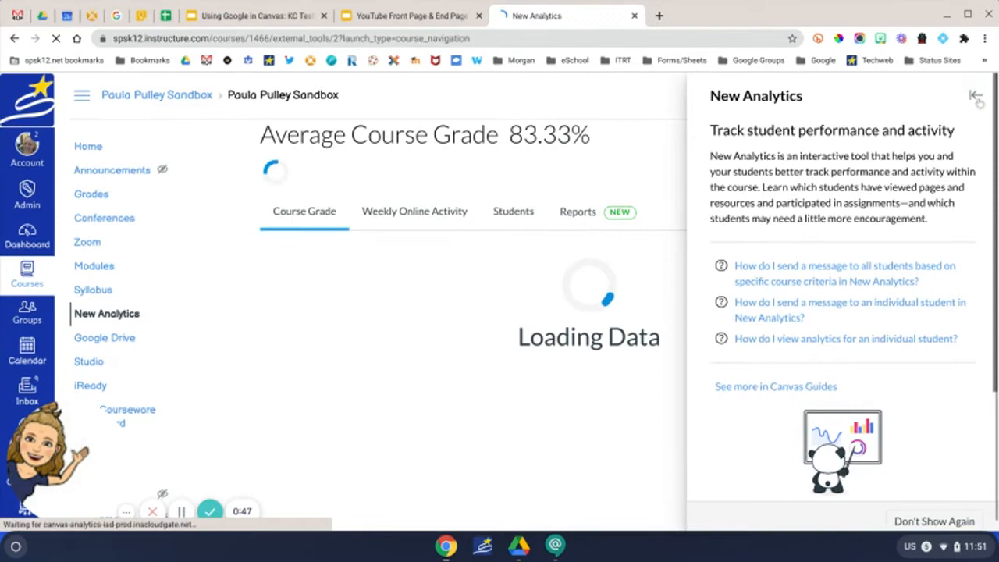
{"action": "left_click", "coordinate": [973, 95]}
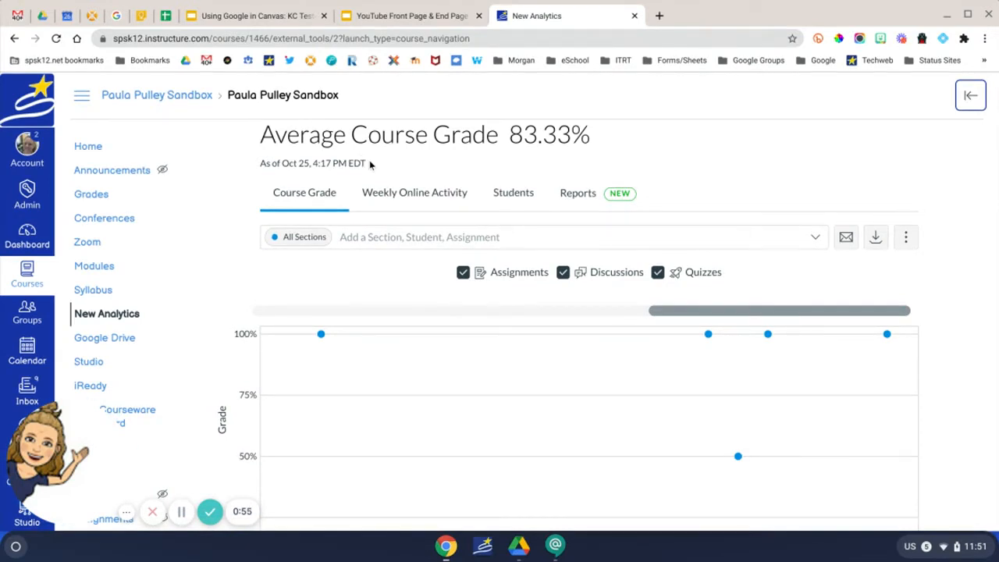
{"action": "mouse_move", "coordinate": [415, 193]}
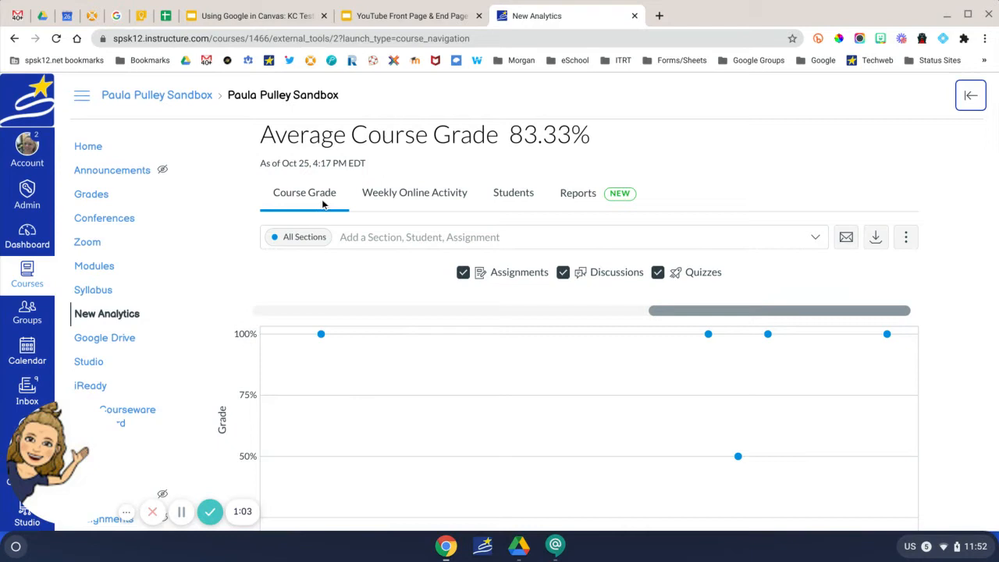
{"action": "mouse_move", "coordinate": [321, 334]}
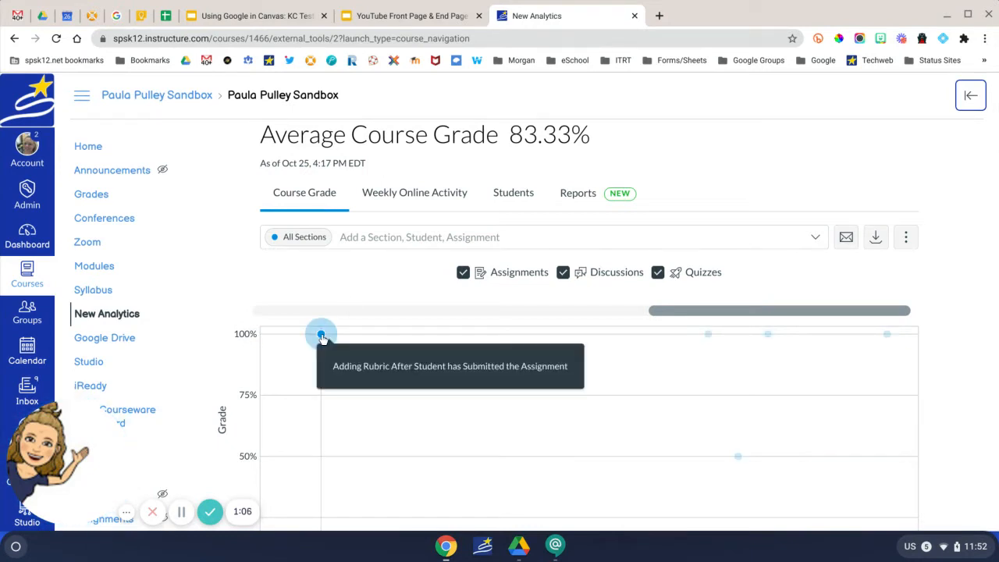
{"action": "mouse_move", "coordinate": [695, 337]}
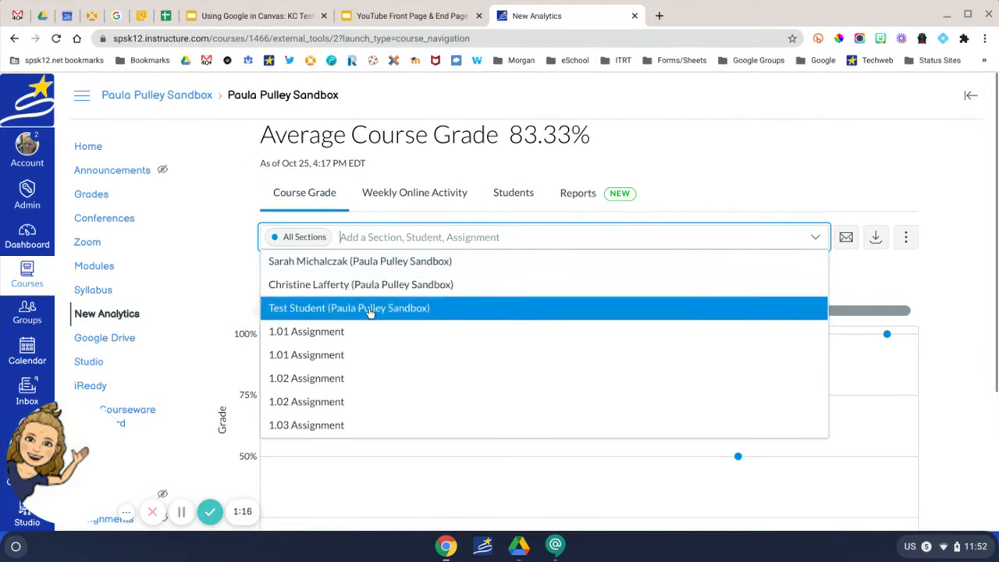
{"action": "left_click", "coordinate": [349, 308]}
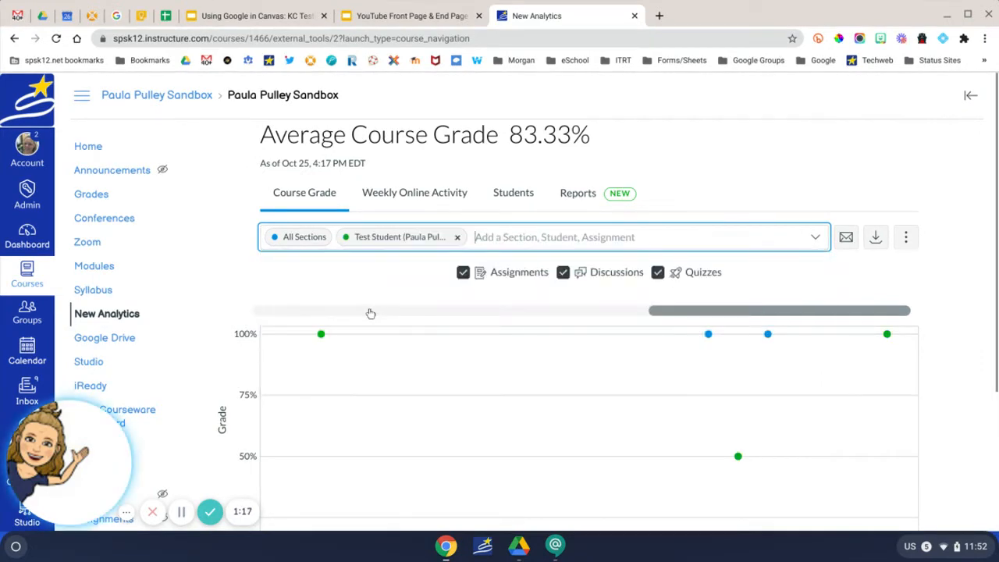
{"action": "mouse_move", "coordinate": [324, 338]}
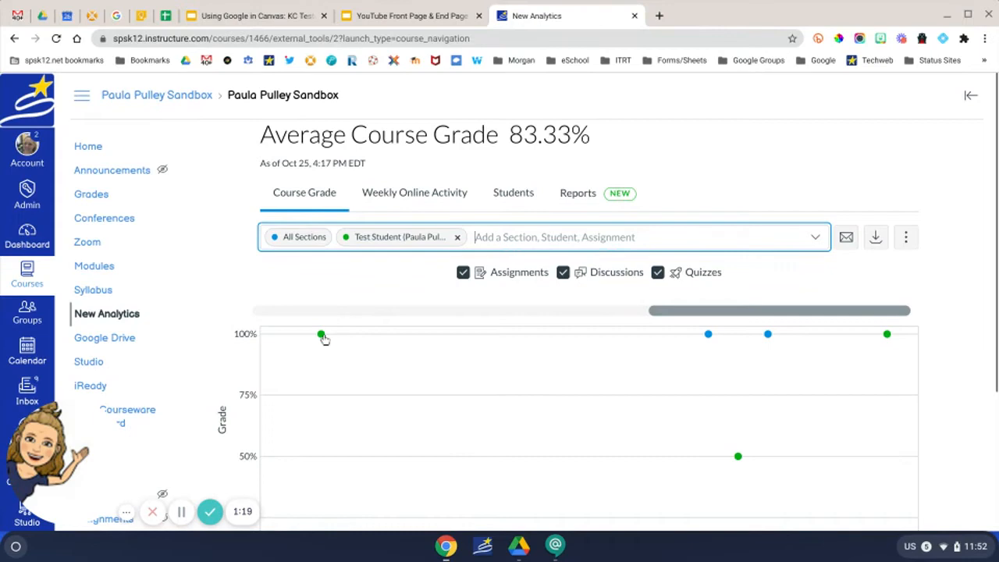
{"action": "mouse_move", "coordinate": [321, 334]}
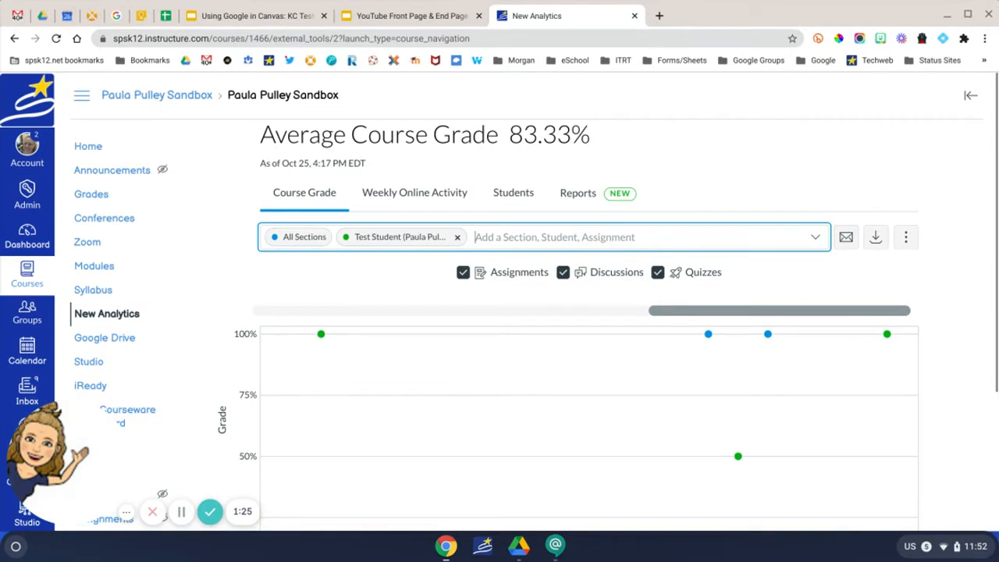
{"action": "mouse_move", "coordinate": [409, 199]}
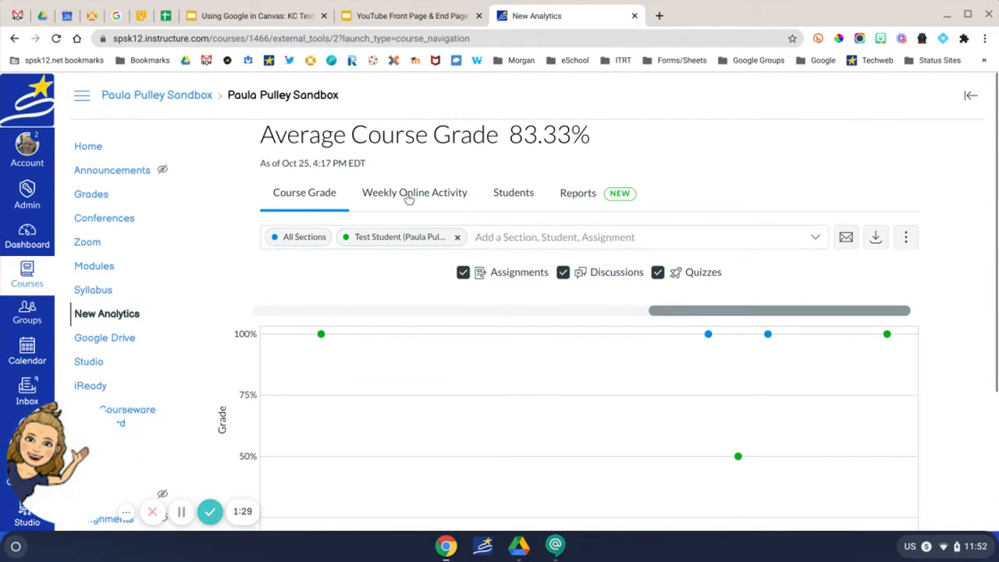
Step: Show Test Student's weekly page views and participation on the Weekly Online Activity tab
{"action": "left_click", "coordinate": [414, 193]}
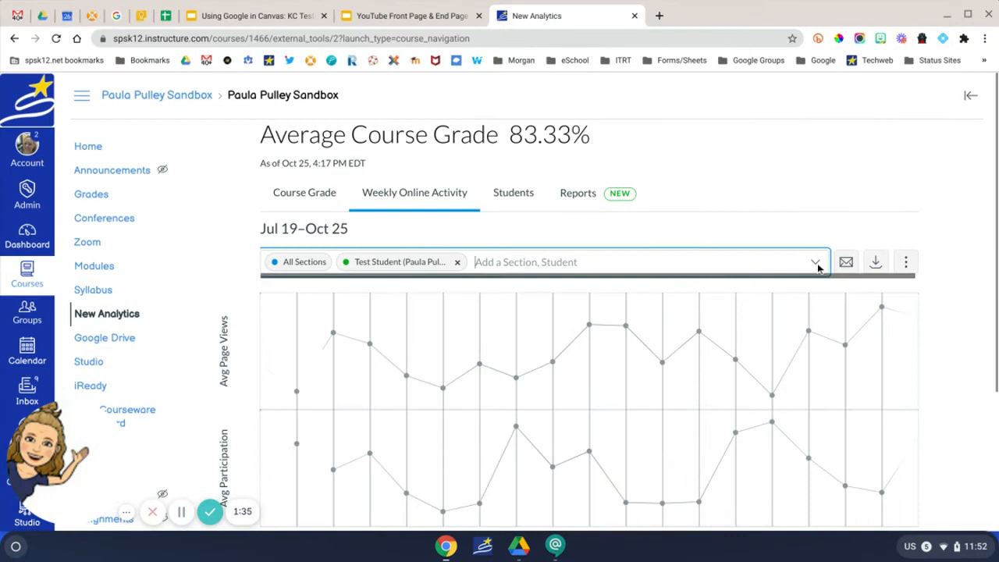
{"action": "left_click", "coordinate": [816, 261]}
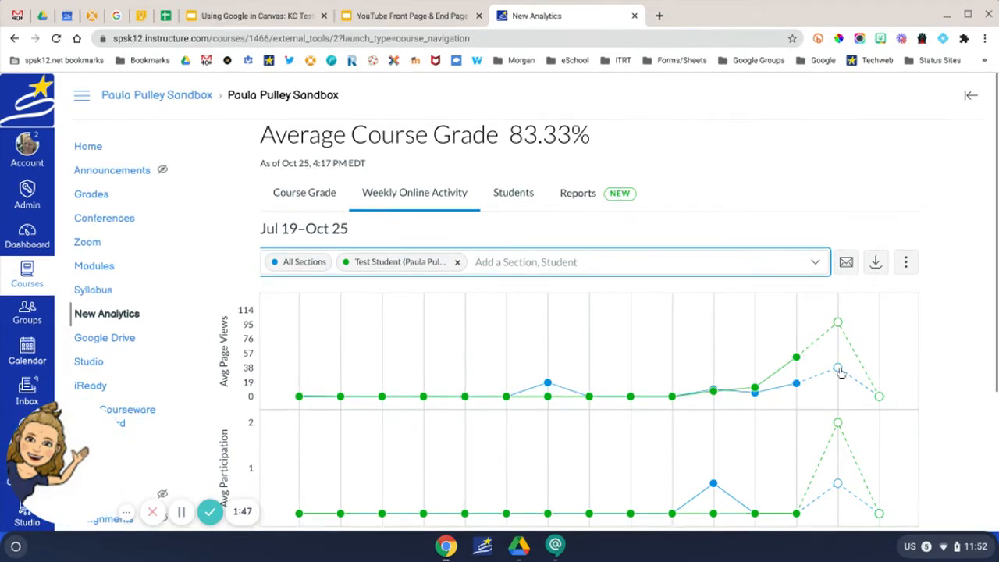
{"action": "mouse_move", "coordinate": [854, 395]}
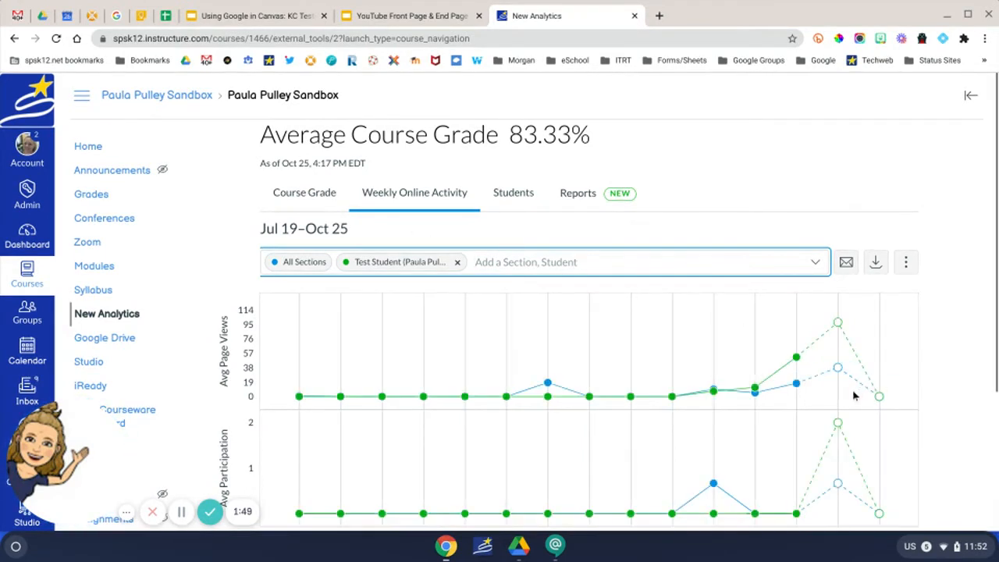
{"action": "mouse_move", "coordinate": [839, 399]}
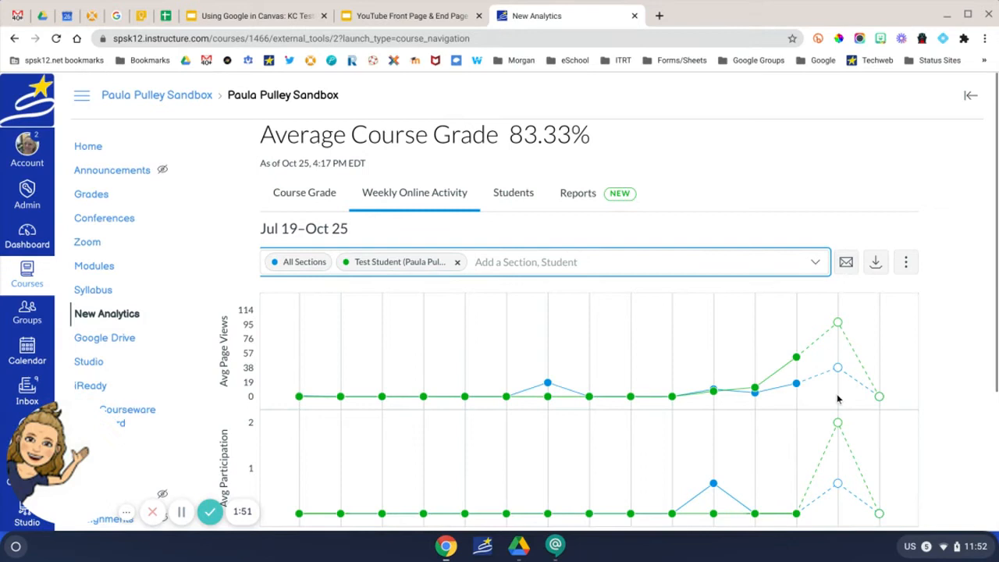
{"action": "mouse_move", "coordinate": [804, 406]}
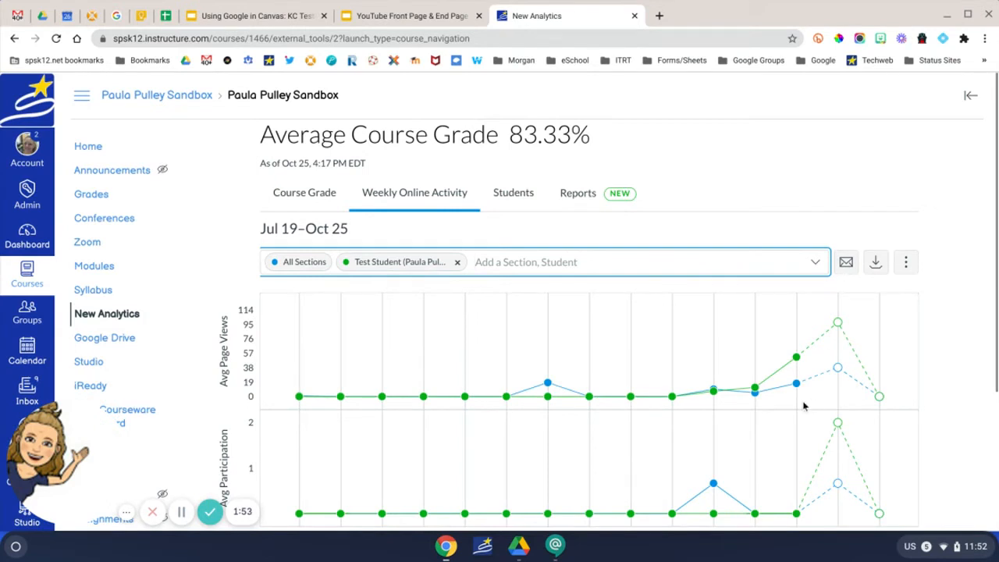
{"action": "mouse_move", "coordinate": [471, 399]}
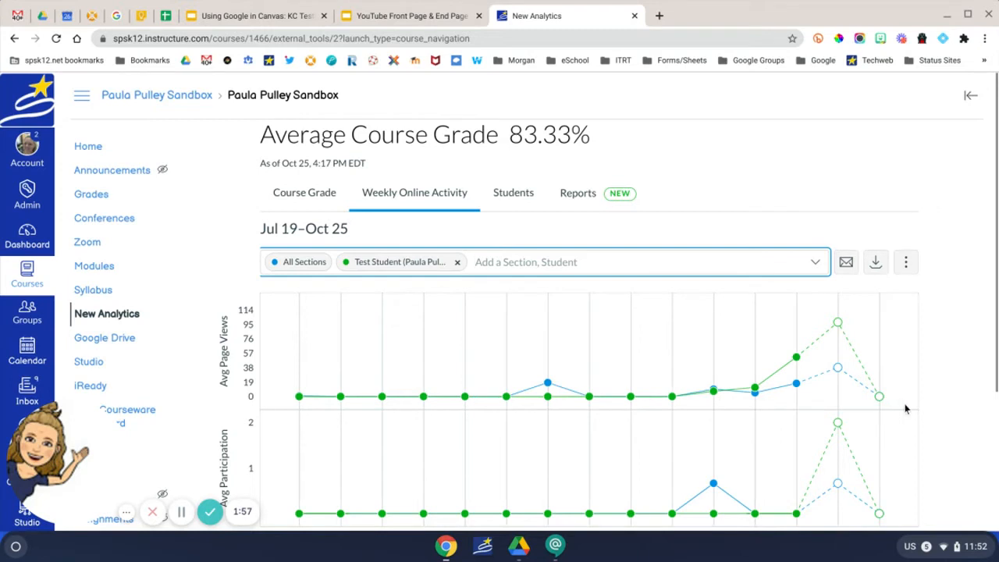
{"action": "mouse_move", "coordinate": [521, 201]}
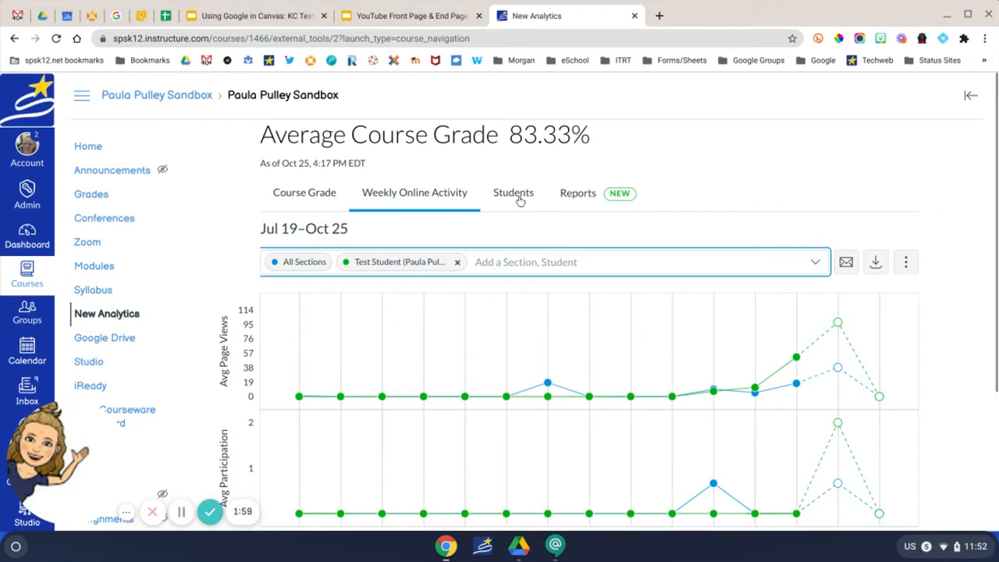
Step: Review Test Student's row on the Students tab, then list the CSV reports
{"action": "left_click", "coordinate": [513, 193]}
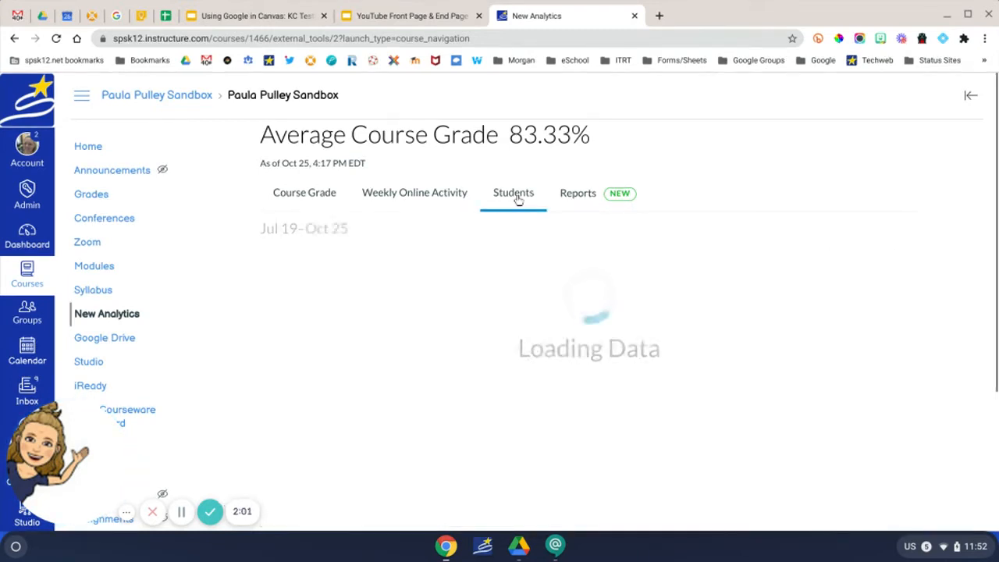
{"action": "left_click", "coordinate": [513, 193]}
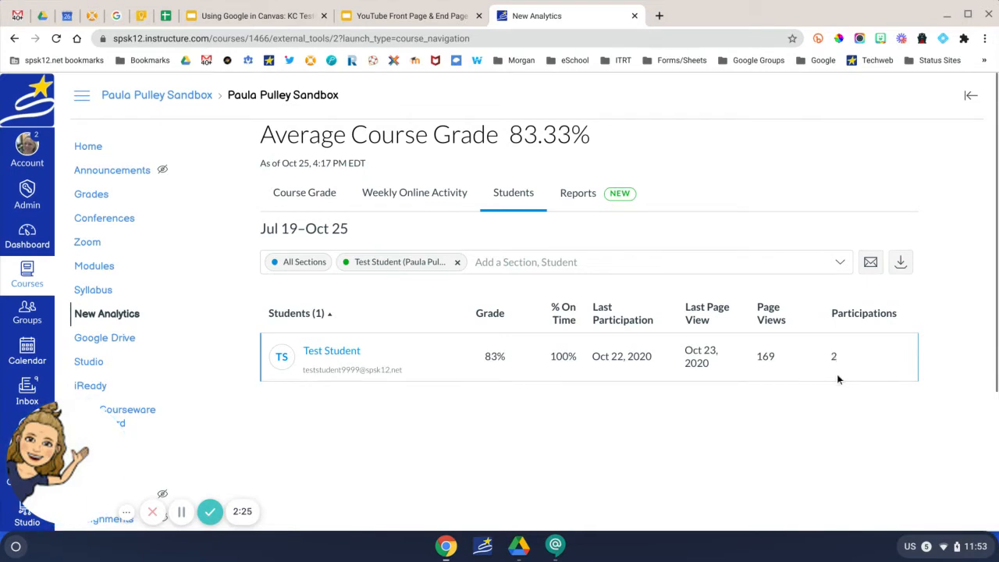
{"action": "left_click", "coordinate": [578, 193]}
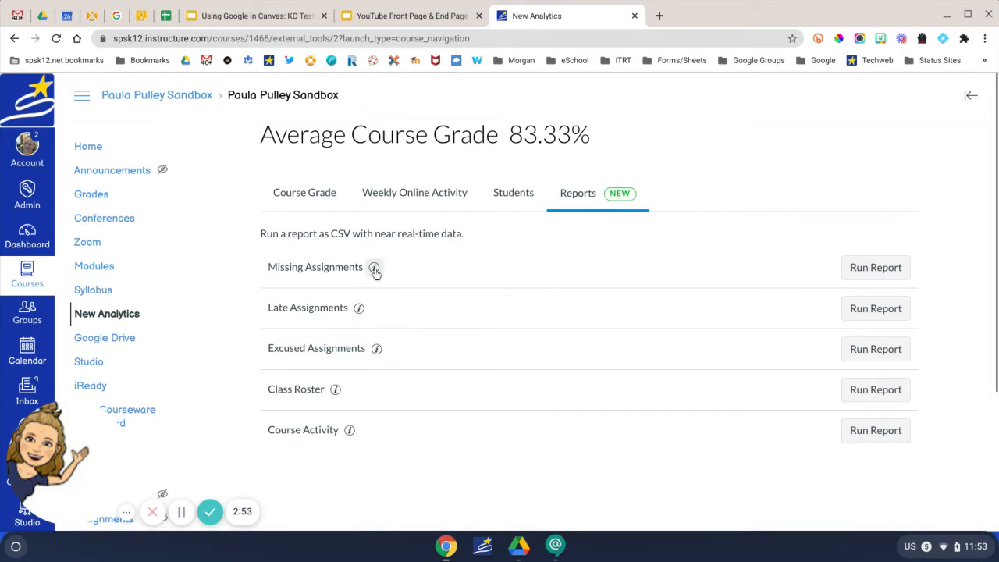
Step: Preview the Missing Assignments report description and bring up the Course Activity report options
{"action": "left_click", "coordinate": [375, 267]}
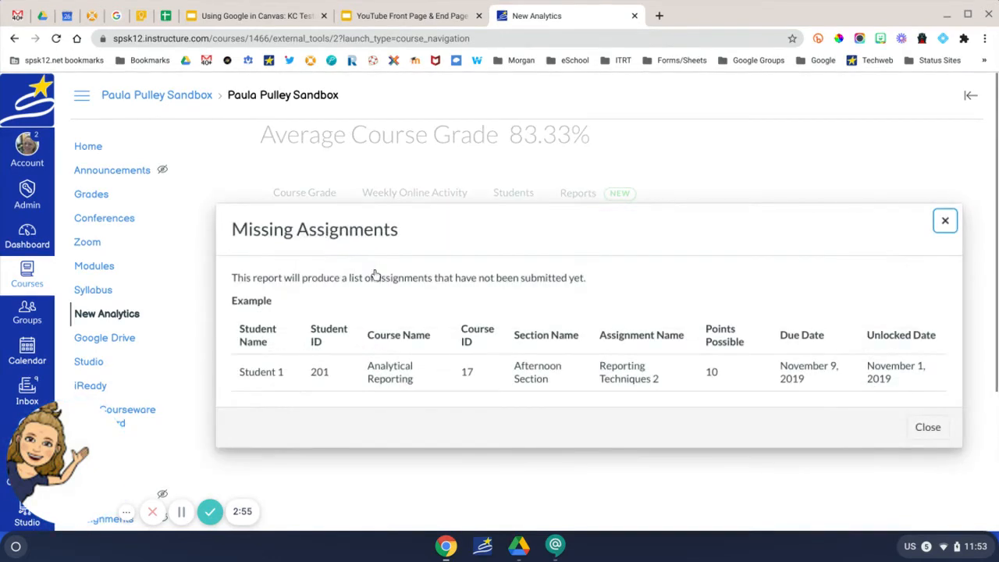
{"action": "mouse_move", "coordinate": [851, 252]}
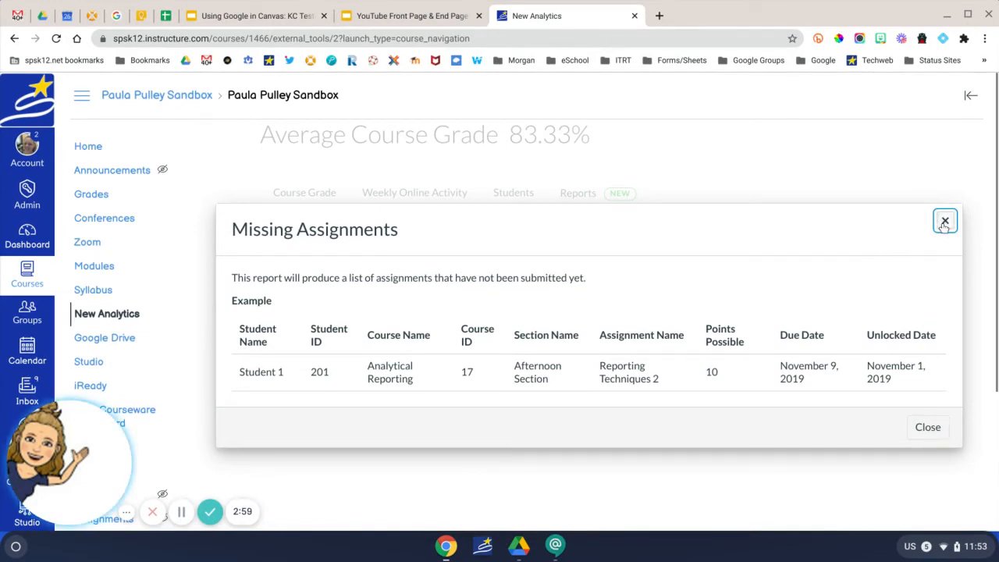
{"action": "left_click", "coordinate": [944, 221]}
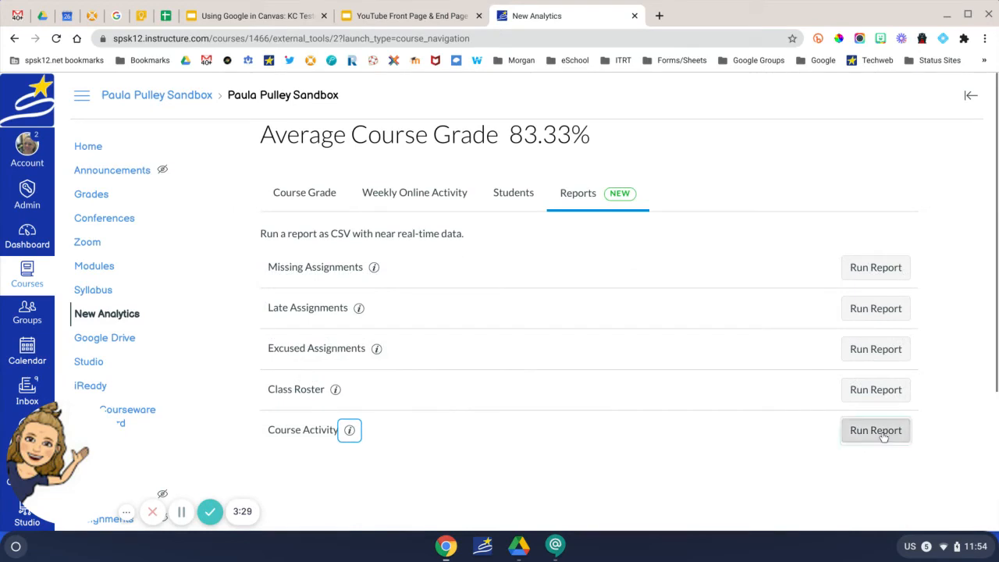
{"action": "left_click", "coordinate": [875, 430]}
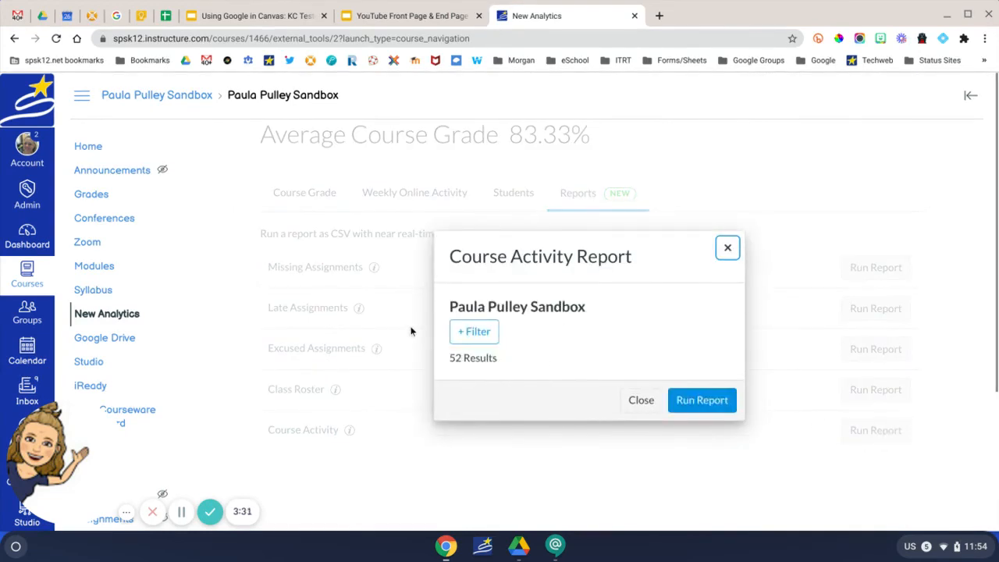
Step: Try a Date filter on Course Activity, dismiss it unrun, and return home
{"action": "left_click", "coordinate": [473, 331]}
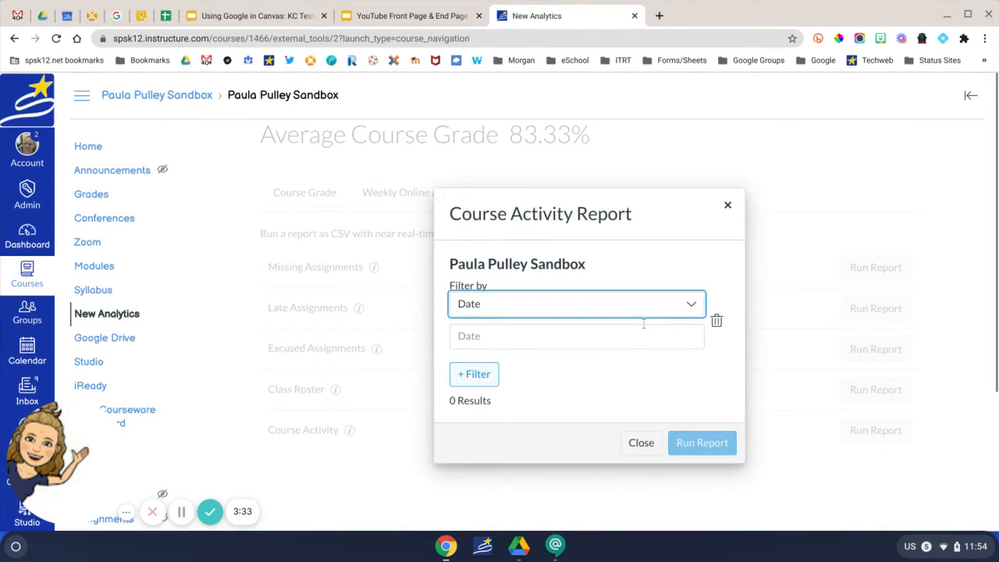
{"action": "left_click", "coordinate": [577, 303]}
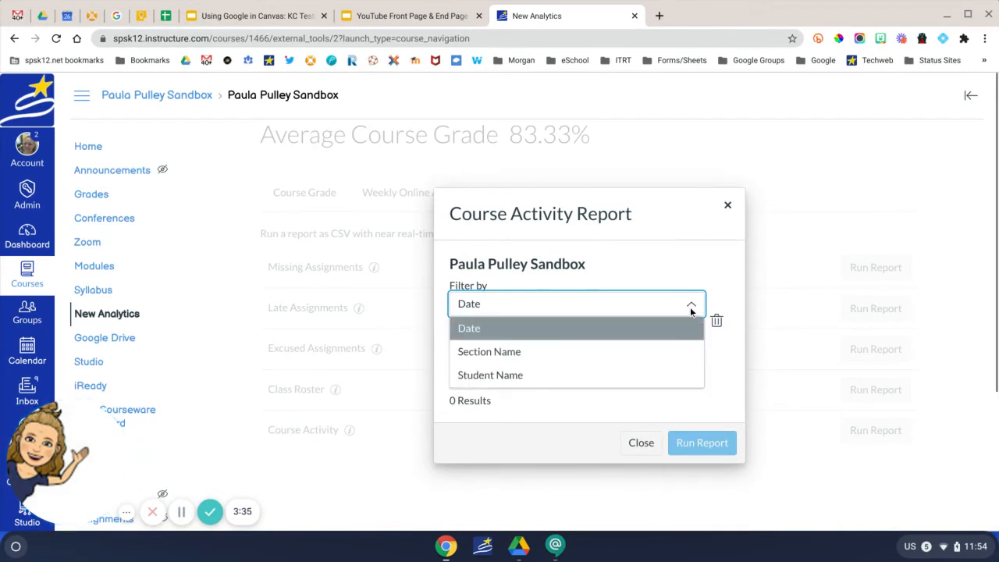
{"action": "left_click", "coordinate": [469, 328]}
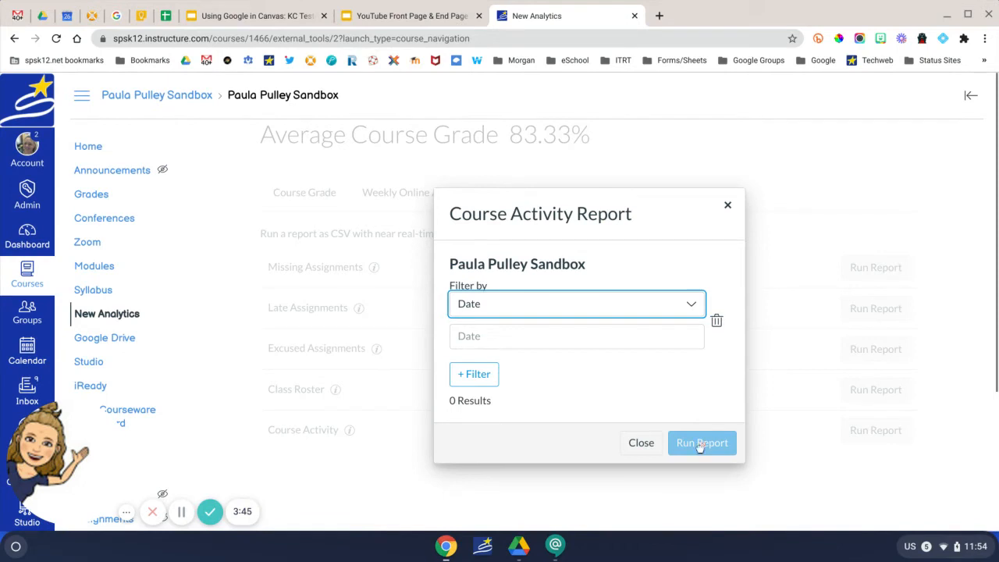
{"action": "left_click", "coordinate": [641, 442]}
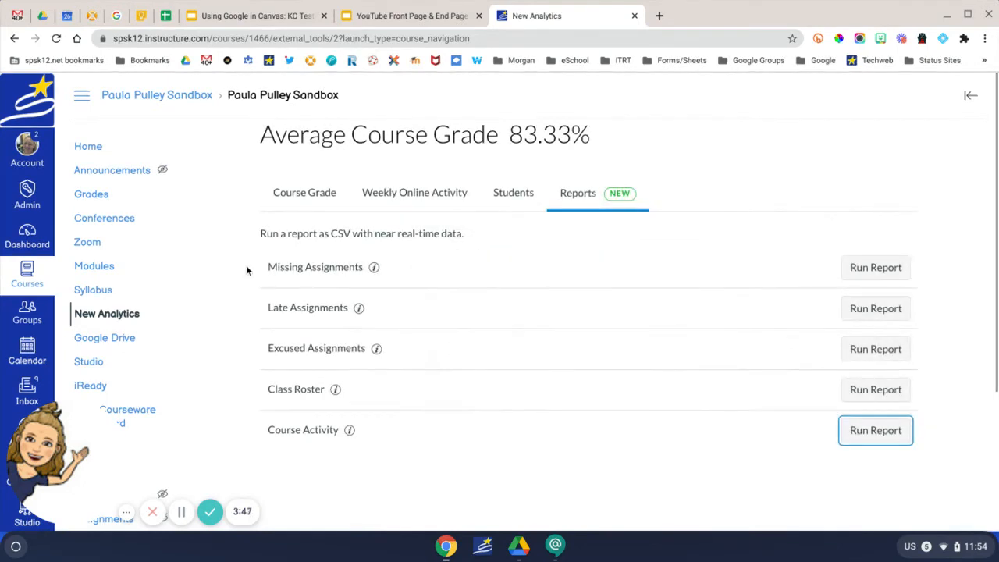
{"action": "left_click", "coordinate": [88, 147]}
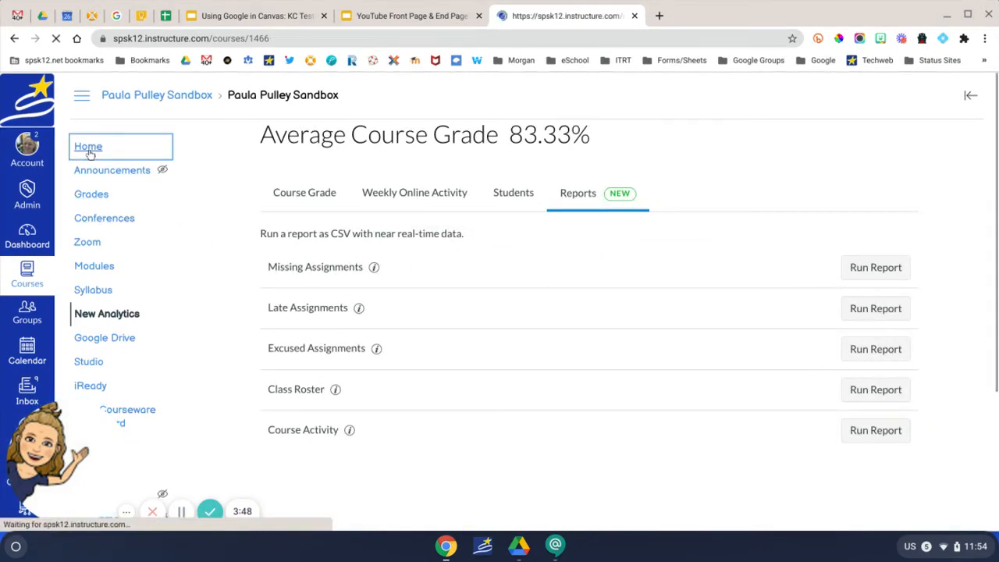
Step: Browse the People roster and bring up Test Student's summary card
{"action": "left_click", "coordinate": [88, 146]}
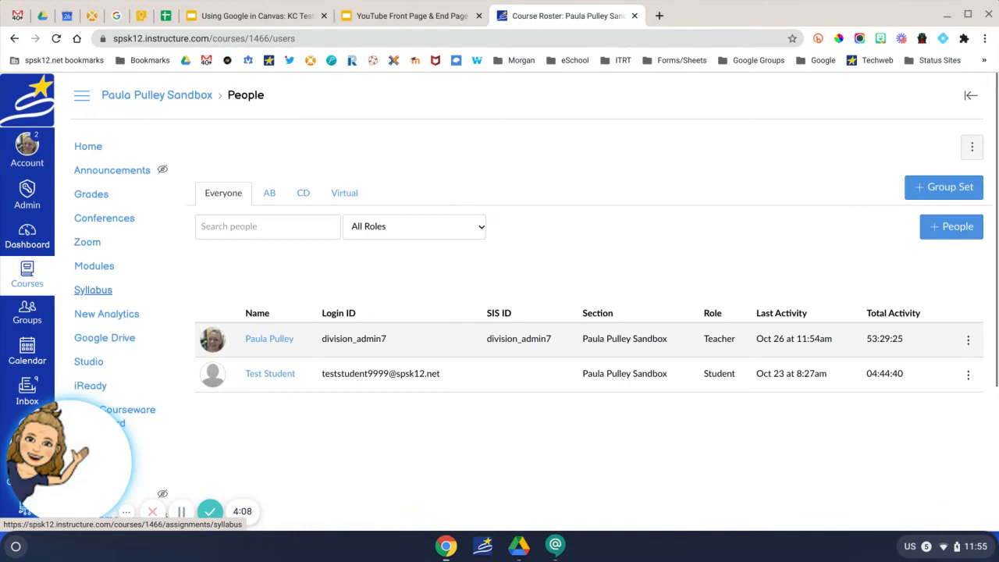
{"action": "scroll", "scroll_direction": "down", "scroll_amount": 3}
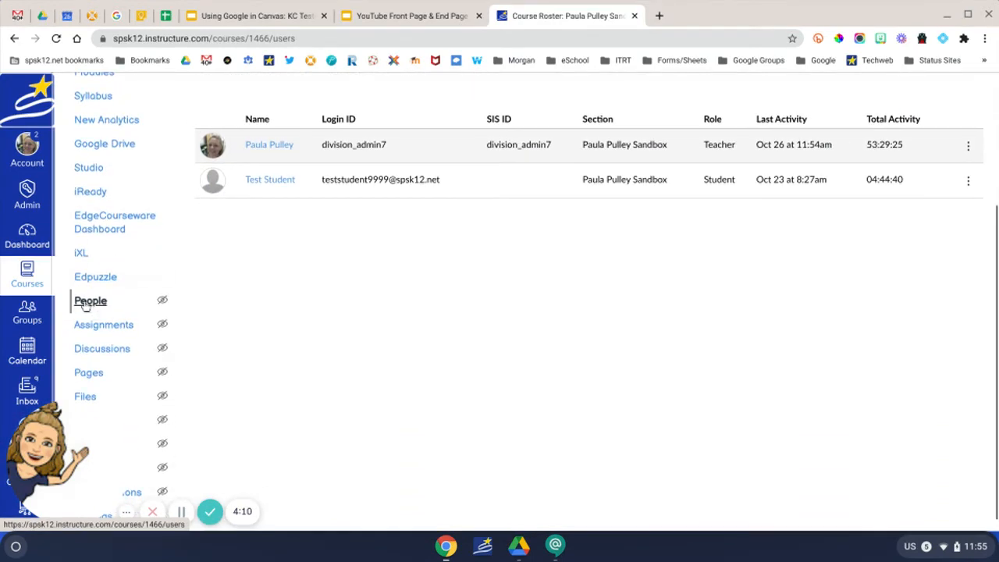
{"action": "mouse_move", "coordinate": [90, 301]}
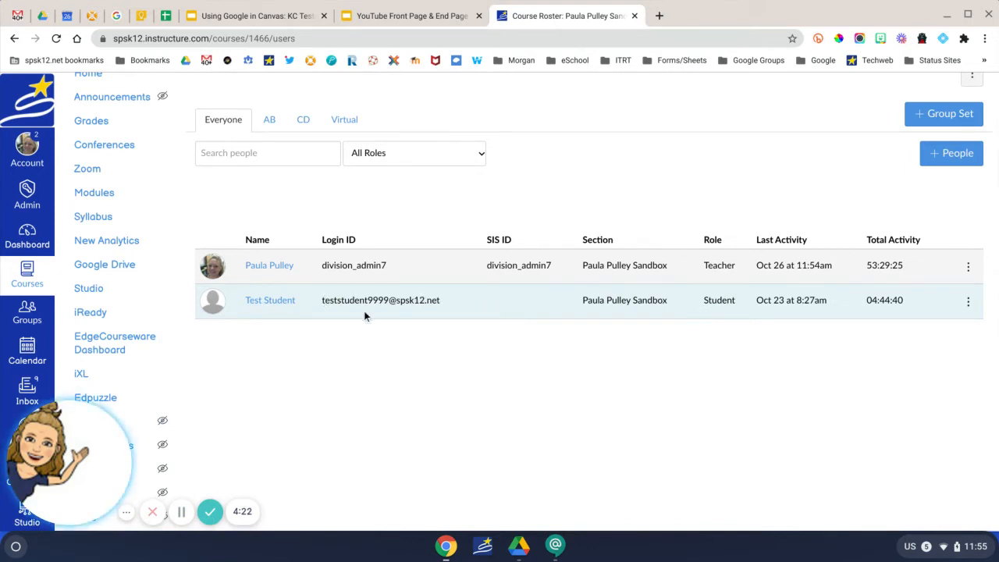
{"action": "mouse_move", "coordinate": [793, 310]}
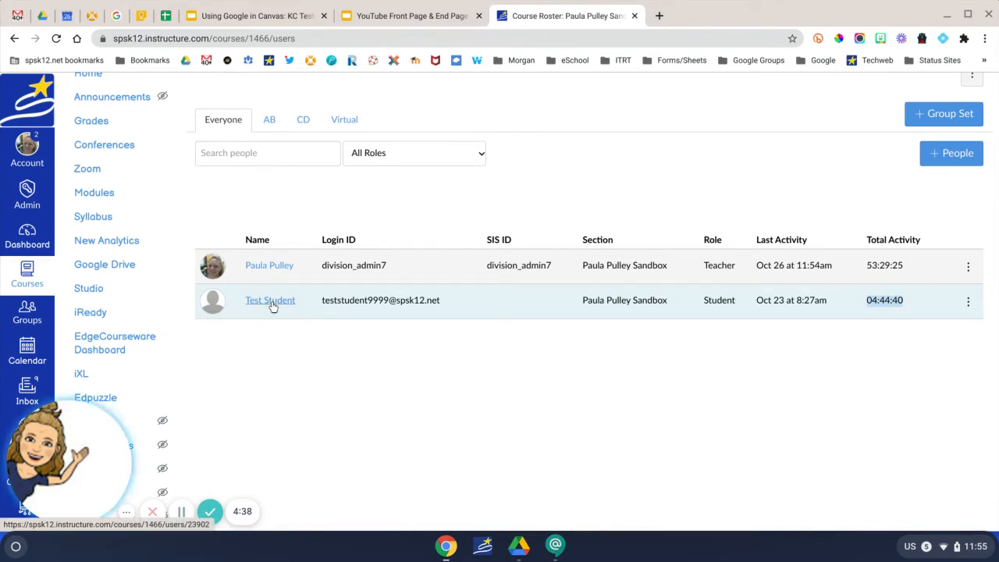
{"action": "left_click", "coordinate": [270, 300]}
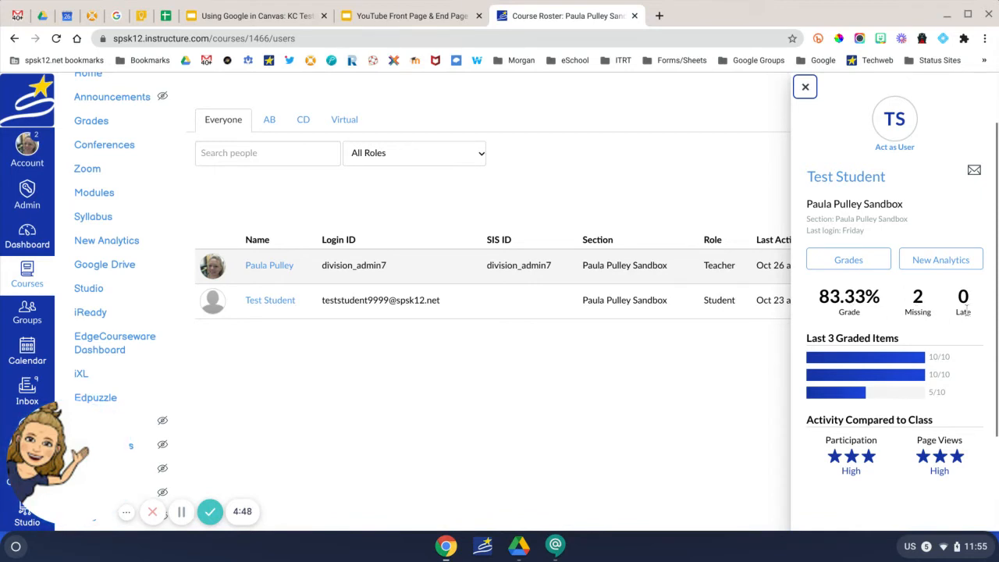
{"action": "mouse_move", "coordinate": [869, 357]}
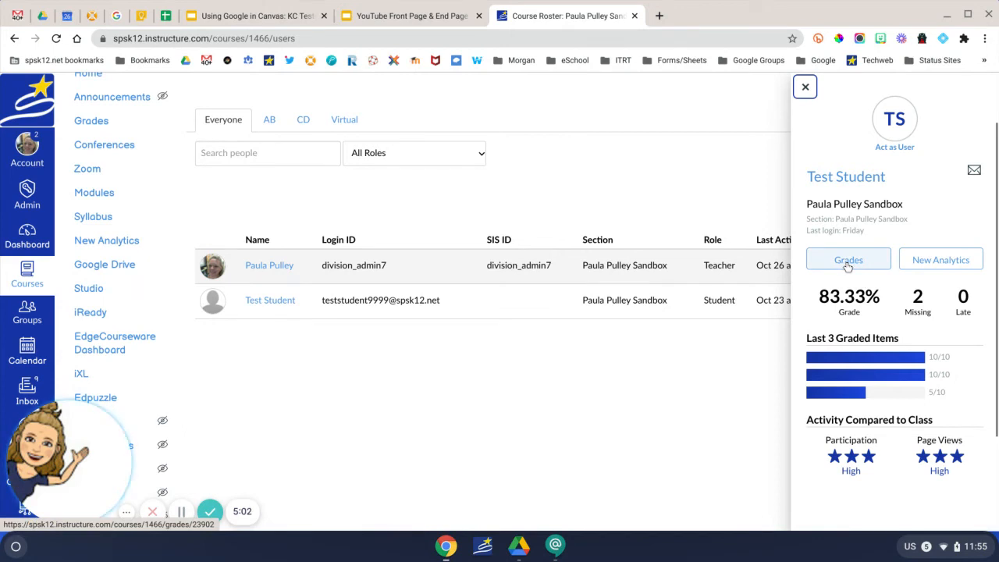
Step: Check the card's 83.33% grade, 2 missing, 0 late, then load the full profile
{"action": "left_click", "coordinate": [940, 259]}
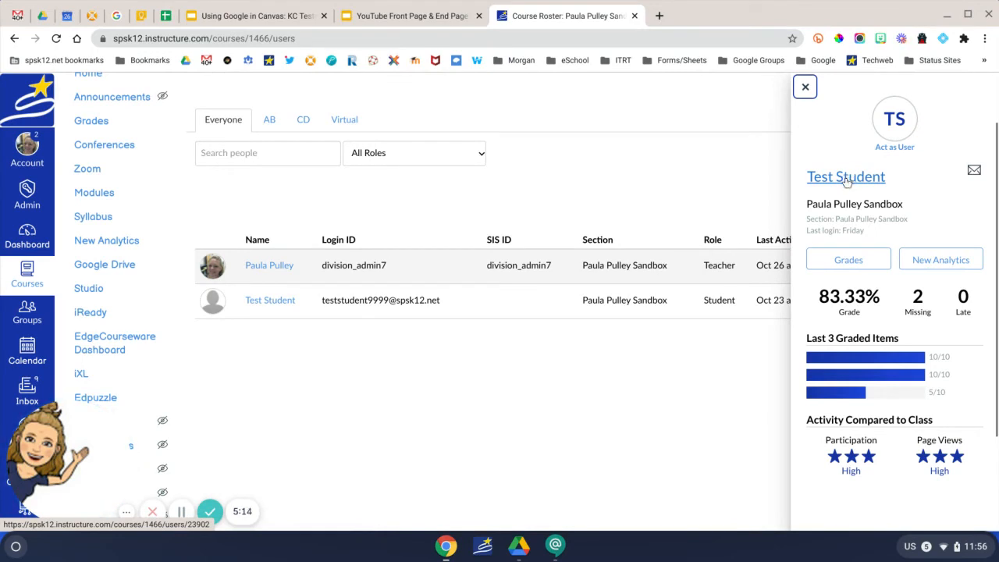
{"action": "left_click", "coordinate": [845, 177]}
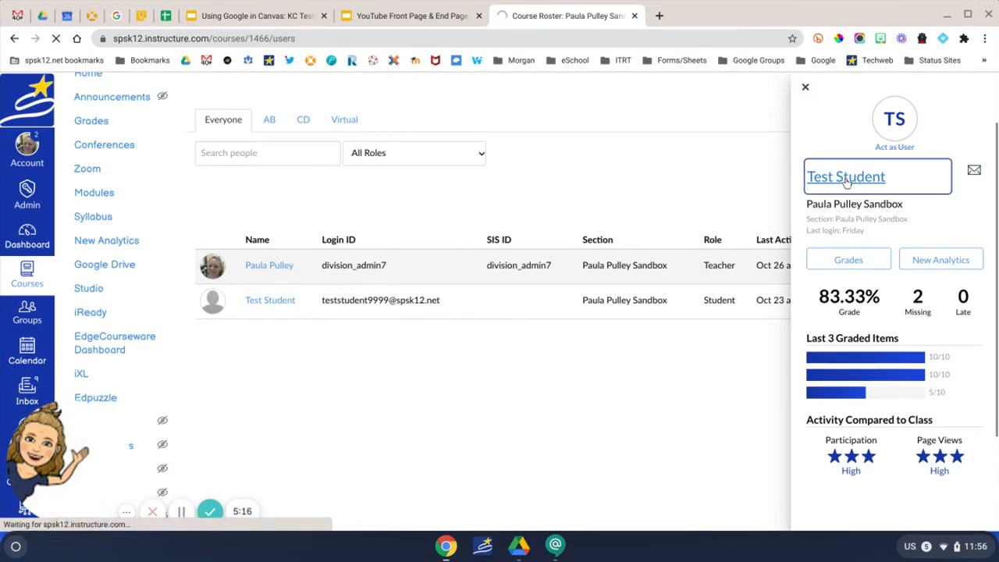
Step: Open Test Student's Access Report and scroll through view counts and last-viewed dates
{"action": "left_click", "coordinate": [845, 176]}
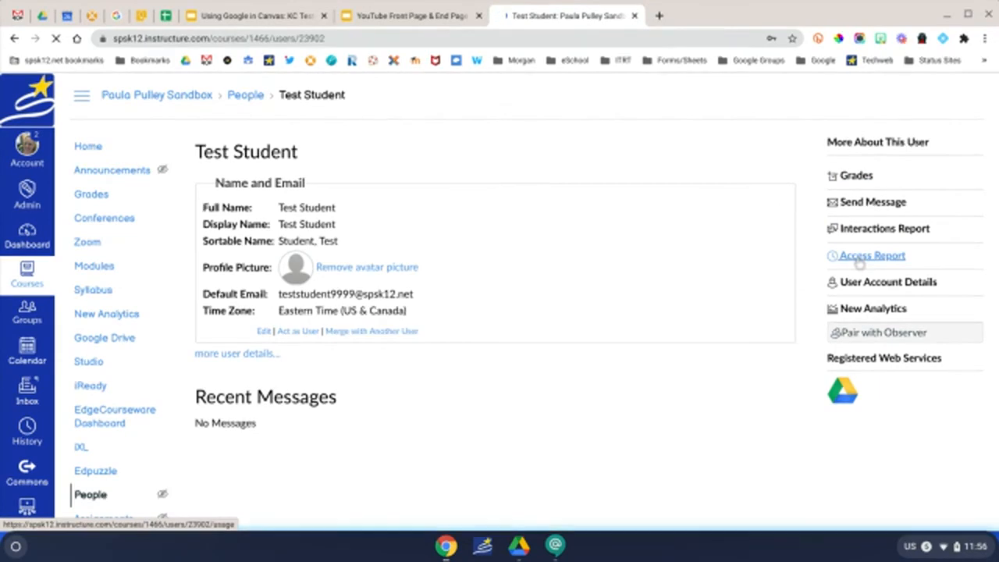
{"action": "left_click", "coordinate": [872, 255]}
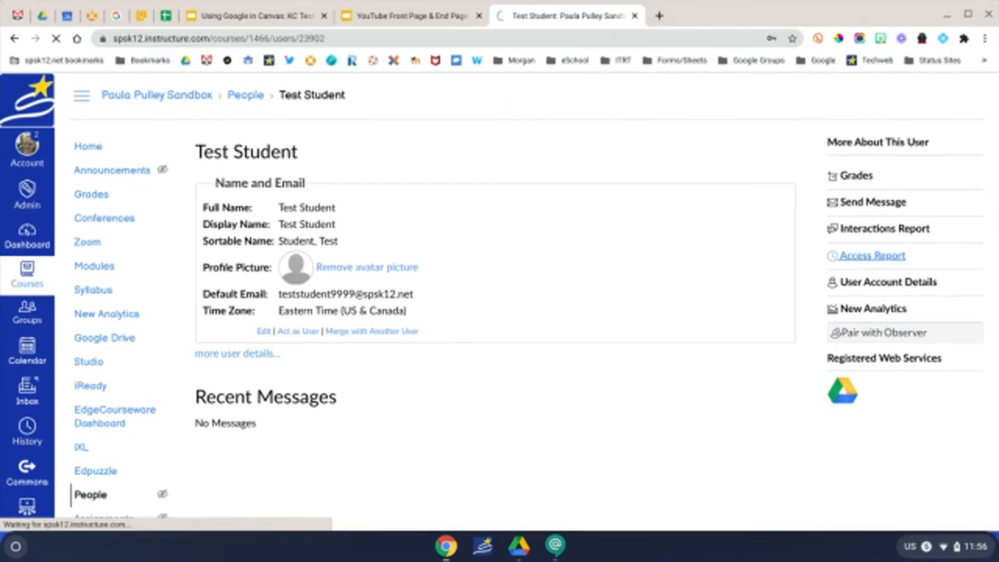
{"action": "left_click", "coordinate": [872, 255]}
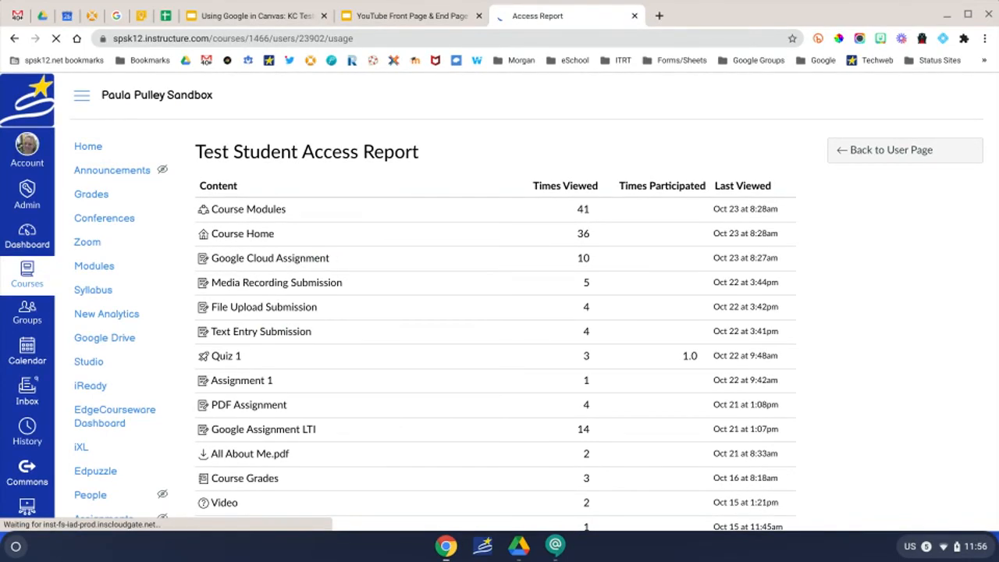
{"action": "mouse_move", "coordinate": [601, 234]}
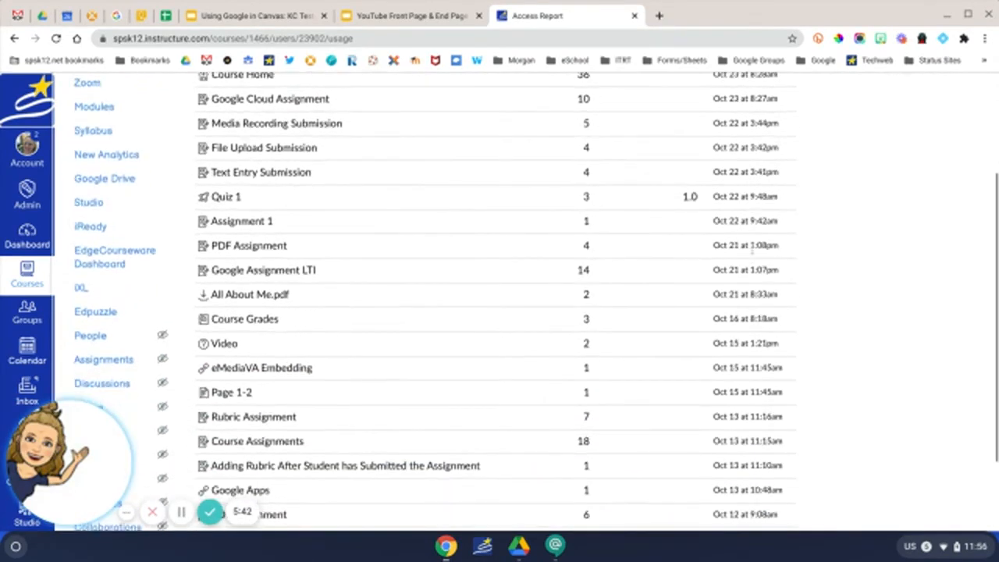
{"action": "scroll", "scroll_direction": "down", "scroll_amount": 3}
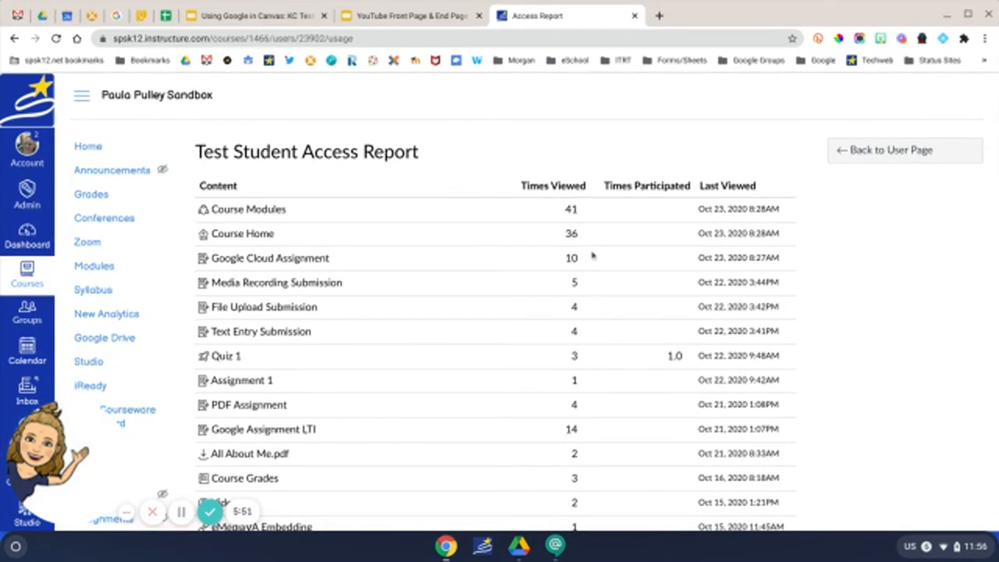
{"action": "scroll", "scroll_direction": "down", "scroll_amount": 3}
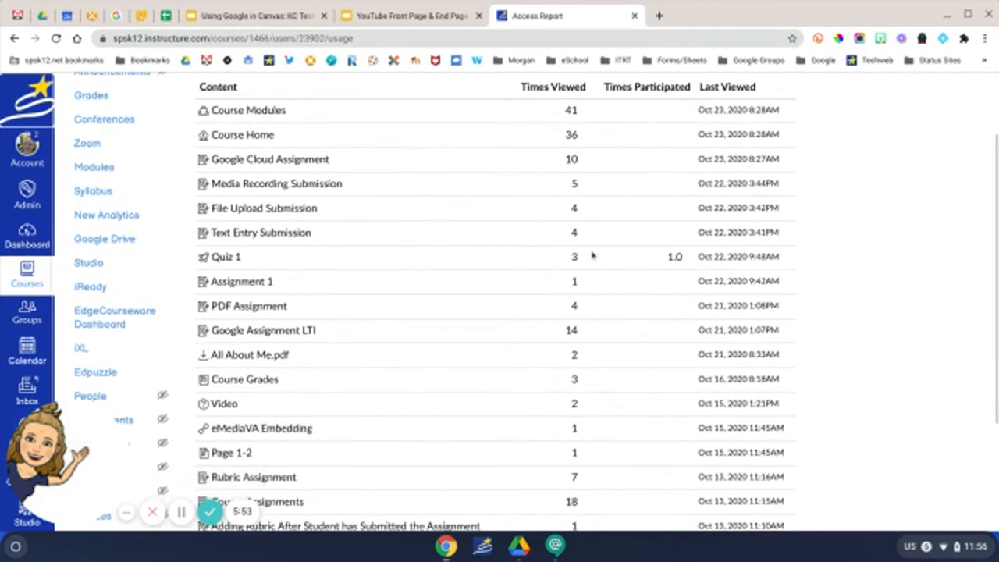
{"action": "scroll", "scroll_direction": "down", "scroll_amount": 3}
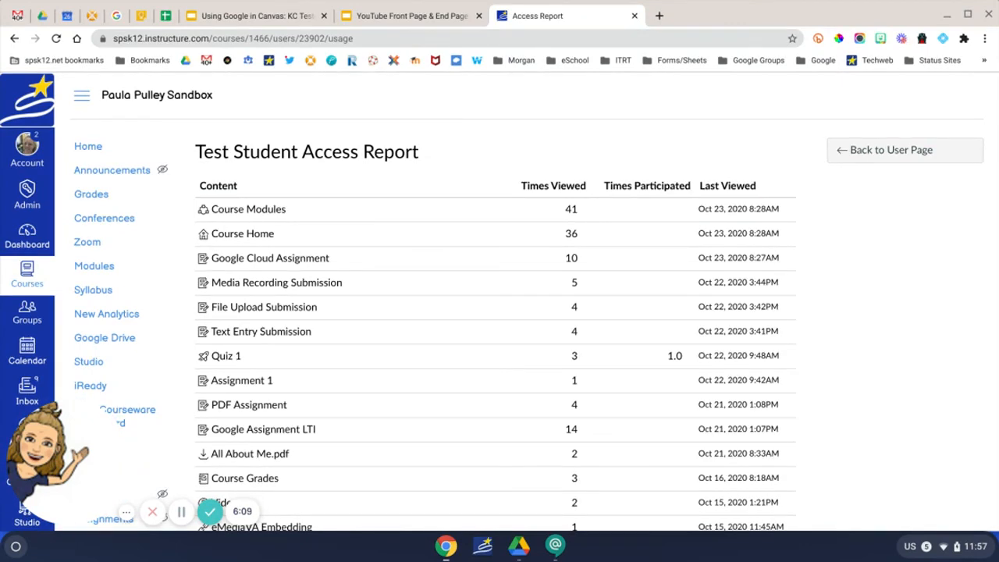
Step: Display slide 2 of the YouTube Front Page & End Page deck with the subscribe reminder
{"action": "left_click", "coordinate": [406, 16]}
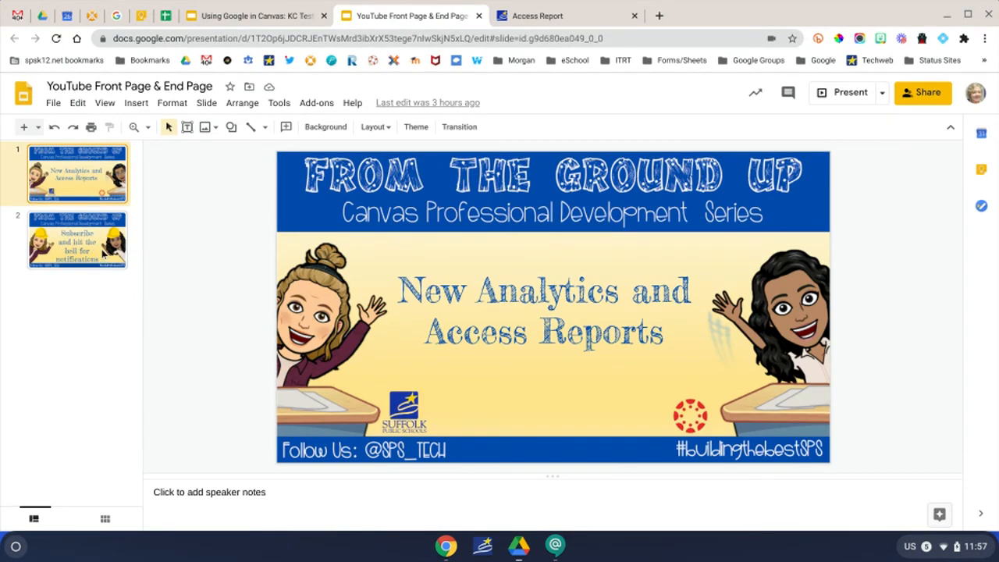
{"action": "left_click", "coordinate": [77, 240]}
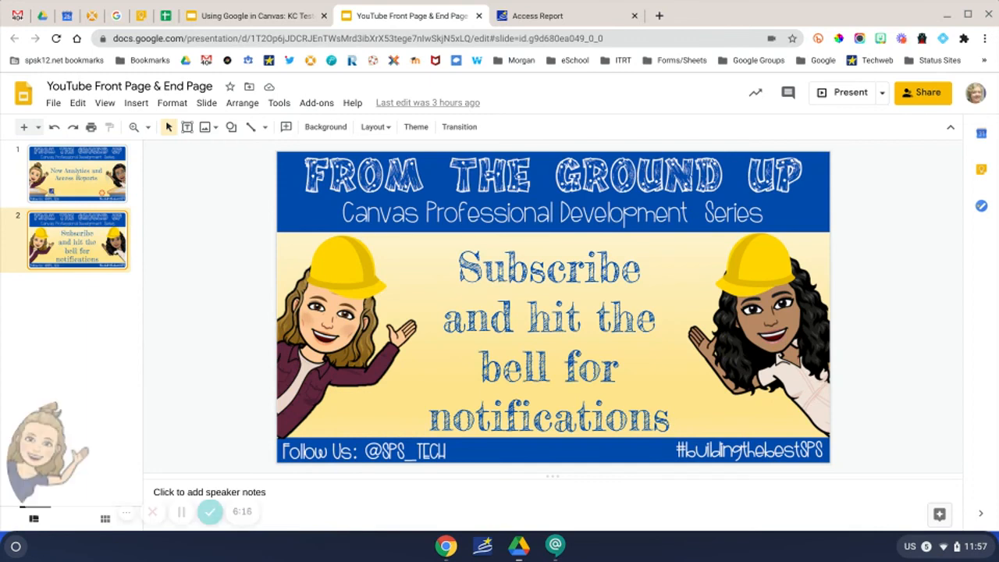